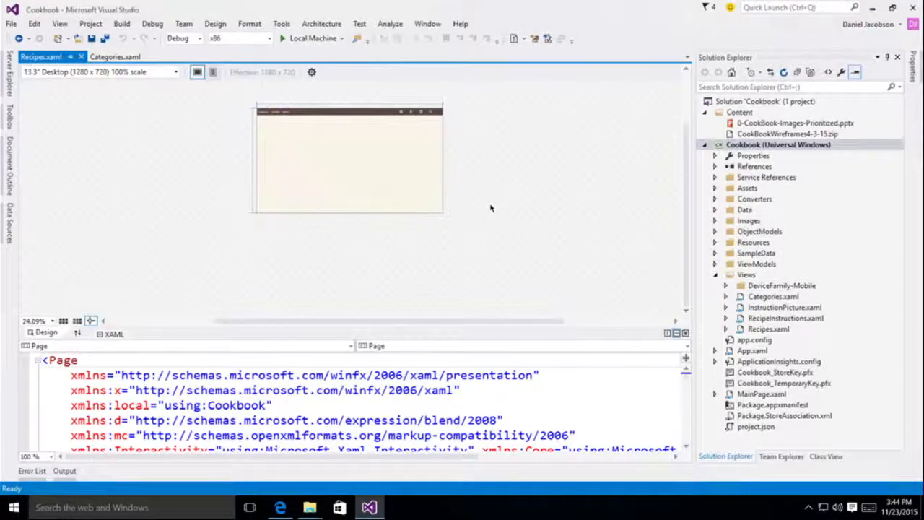
{"action": "mouse_move", "coordinate": [514, 191]}
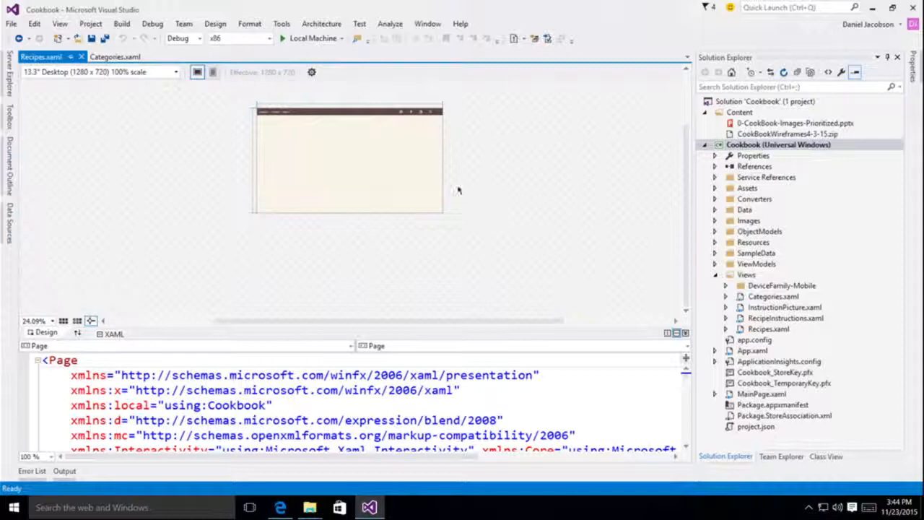
Launch Store > Create App Packages from the Cookbook project's context menu
{"action": "left_click", "coordinate": [179, 38]}
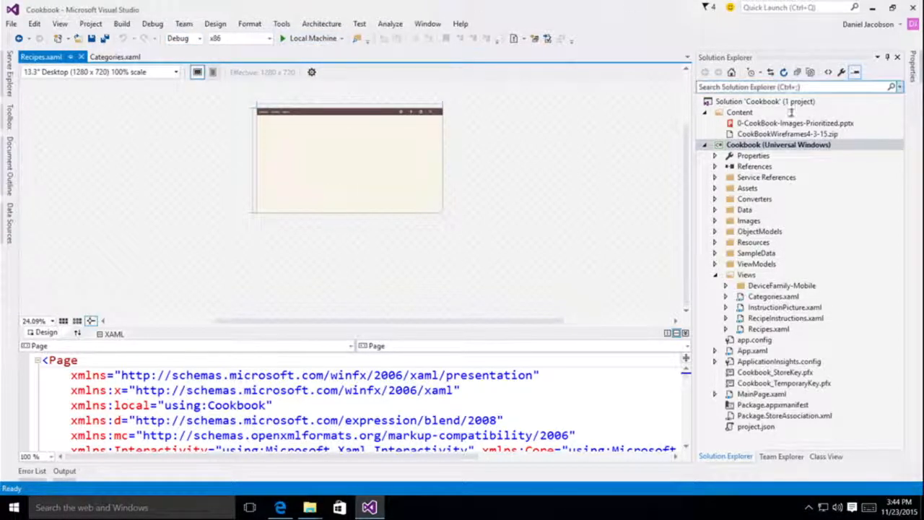
{"action": "right_click", "coordinate": [778, 145]}
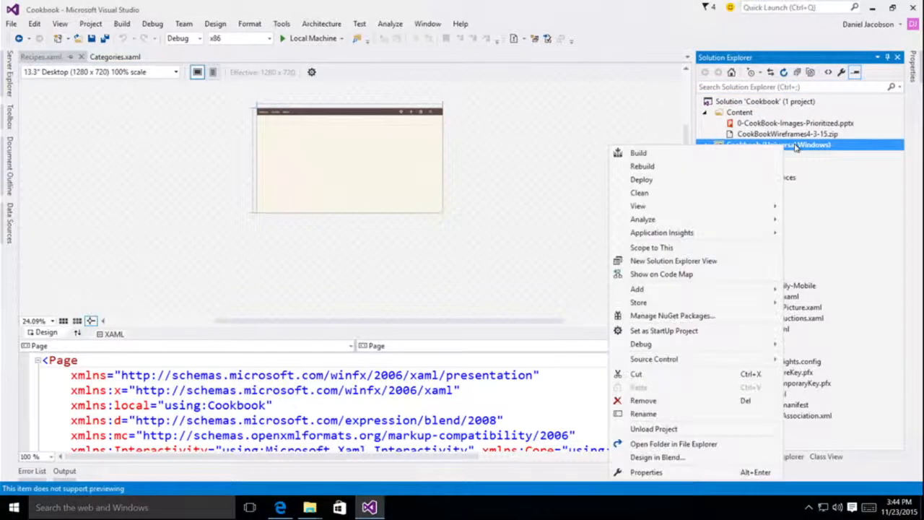
{"action": "mouse_move", "coordinate": [638, 303]}
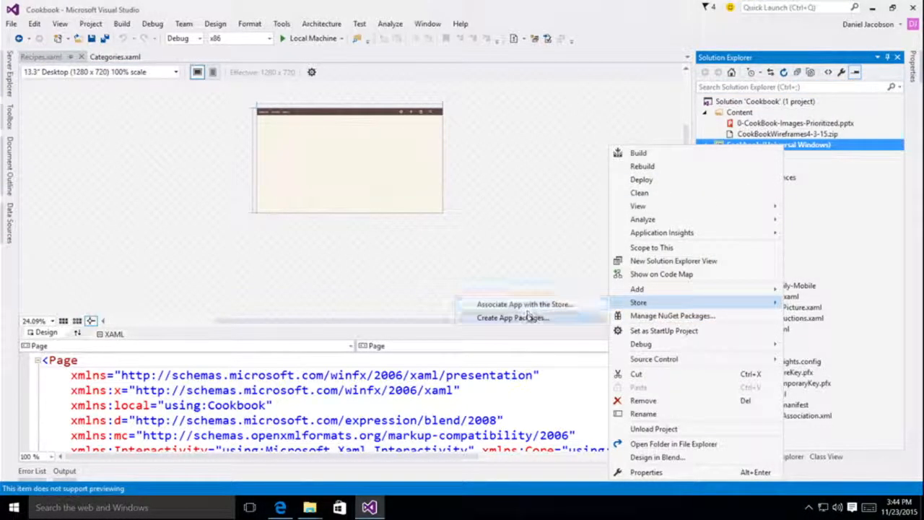
{"action": "left_click", "coordinate": [511, 318]}
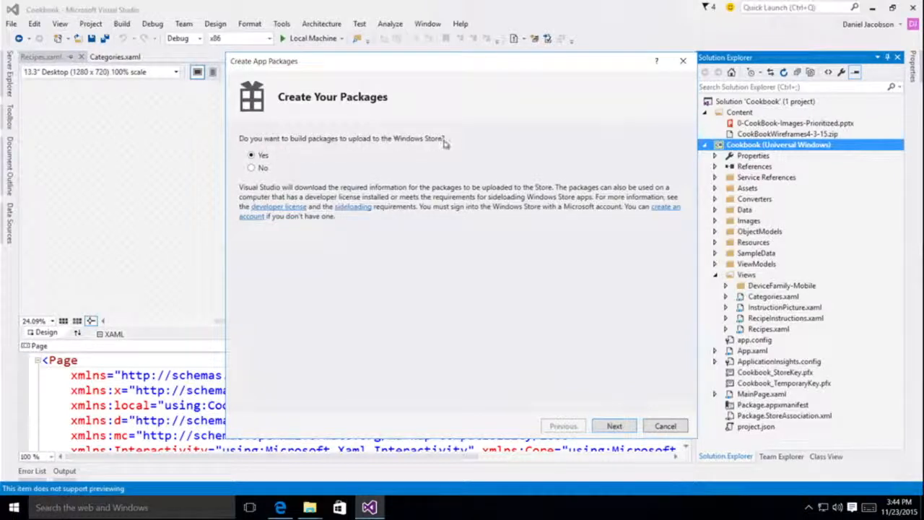
{"action": "mouse_move", "coordinate": [450, 147]}
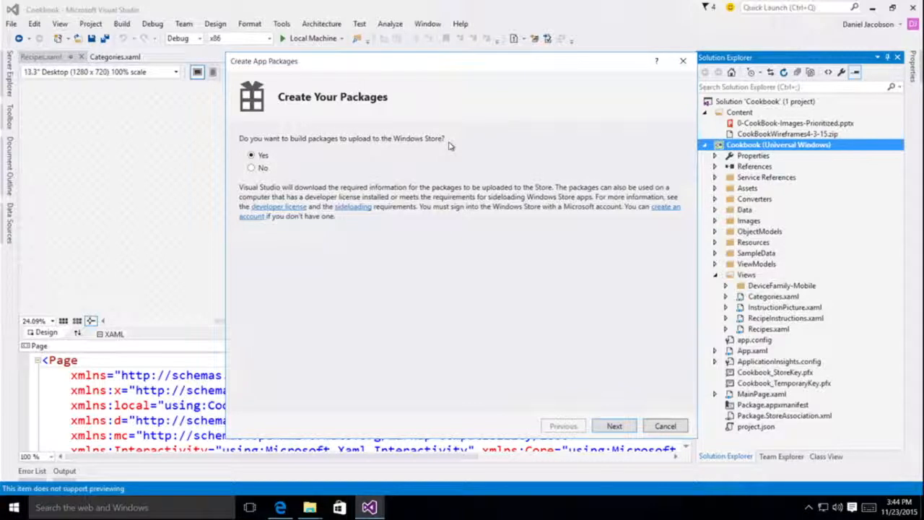
{"action": "mouse_move", "coordinate": [616, 426]}
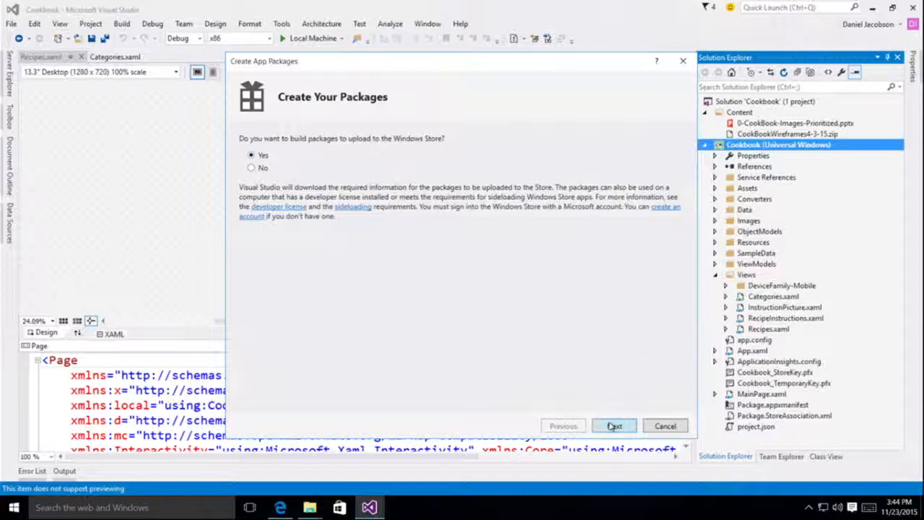
Confirm building packages for Store upload and continue with the signed-in account
{"action": "left_click", "coordinate": [615, 426]}
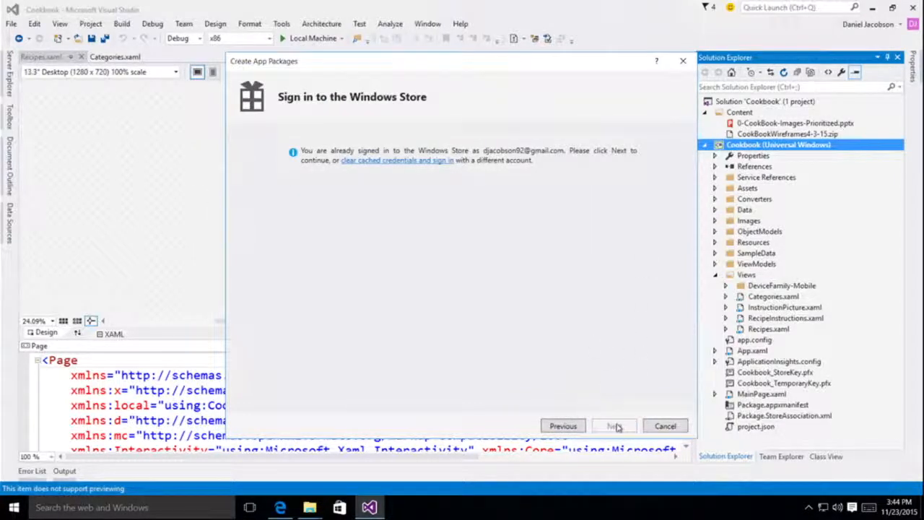
{"action": "left_click", "coordinate": [613, 425]}
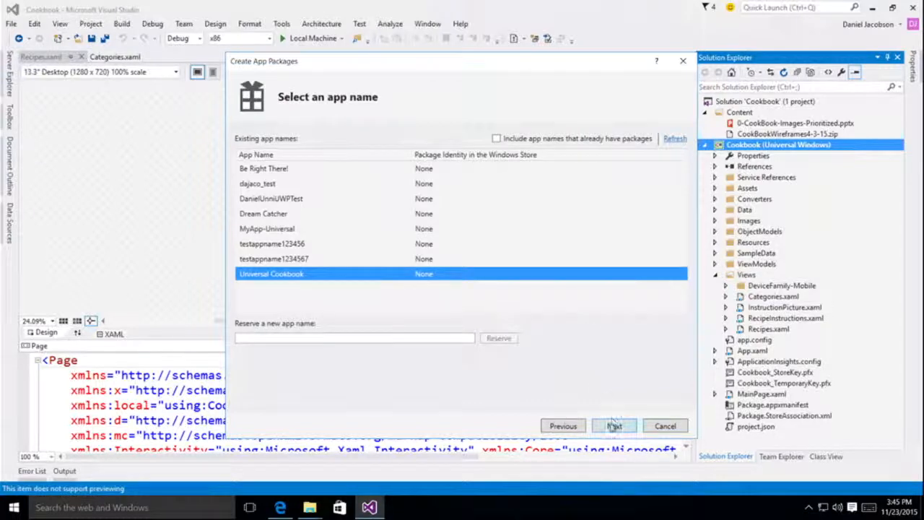
Choose the Universal Cookbook app name and set version 1.1.3.0 with automatic increment on
{"action": "left_click", "coordinate": [614, 425]}
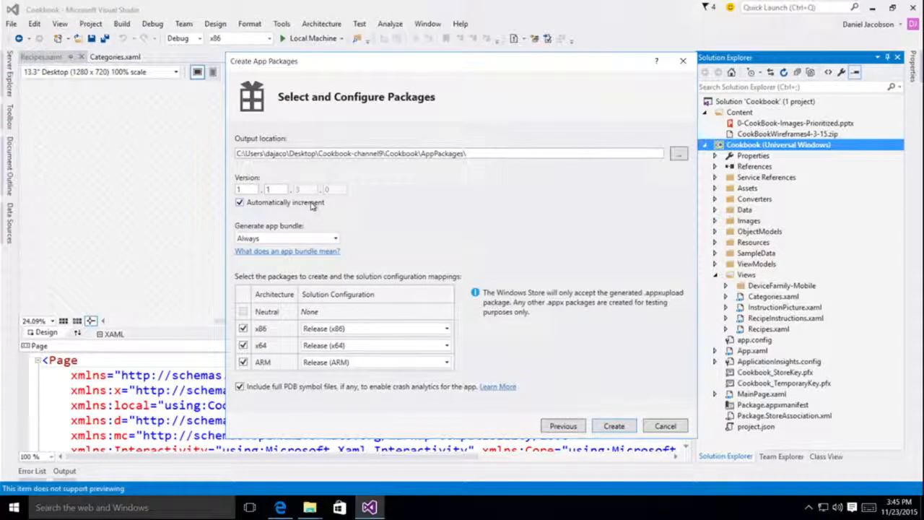
{"action": "mouse_move", "coordinate": [347, 186]}
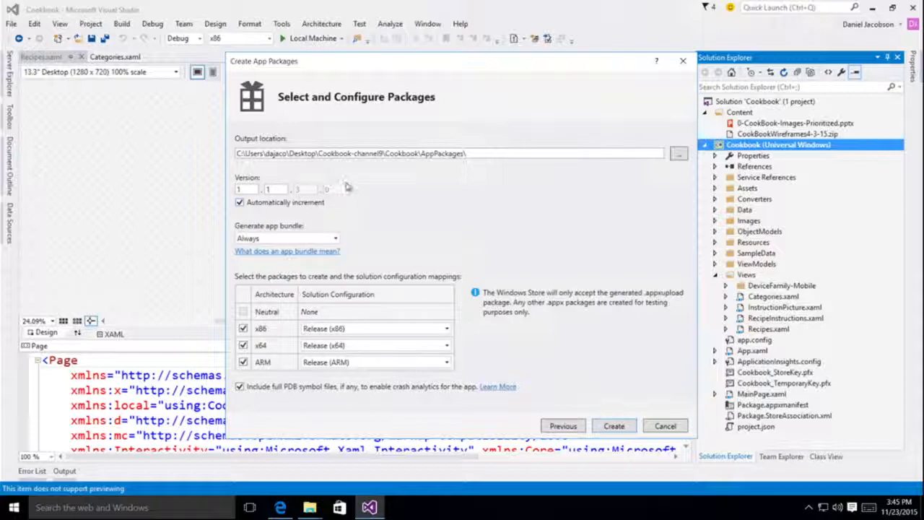
{"action": "left_click", "coordinate": [240, 202]}
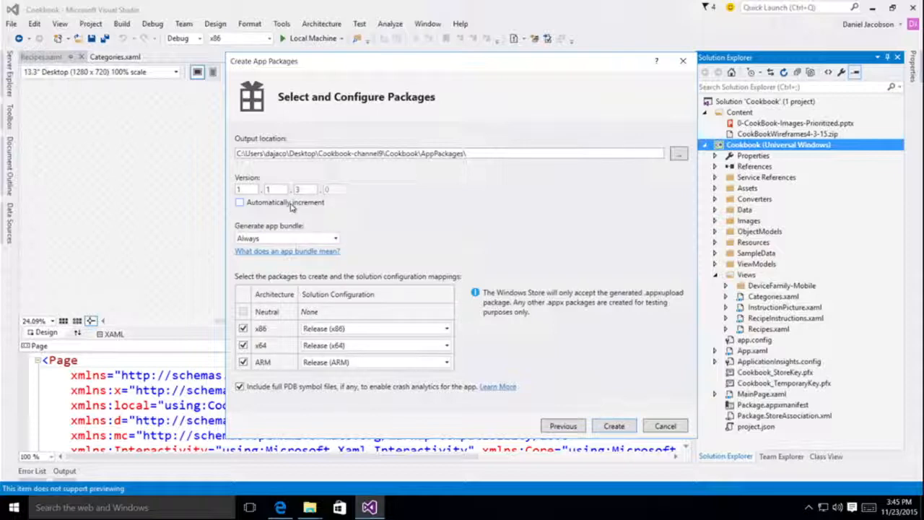
{"action": "left_click", "coordinate": [306, 188]}
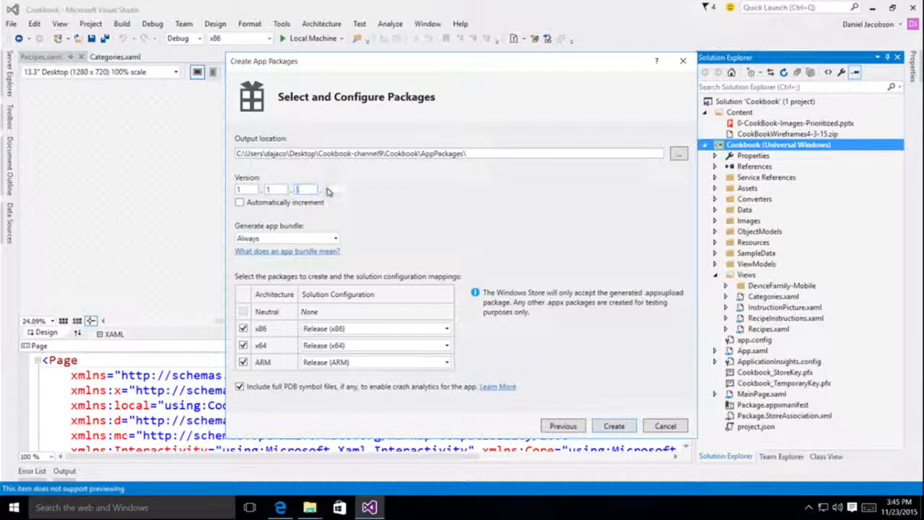
{"action": "type", "text": "3"}
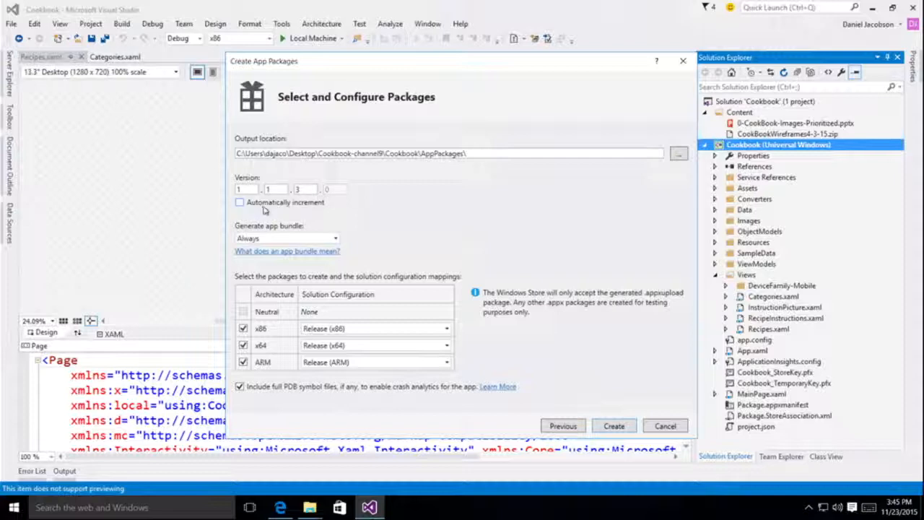
{"action": "left_click", "coordinate": [240, 202]}
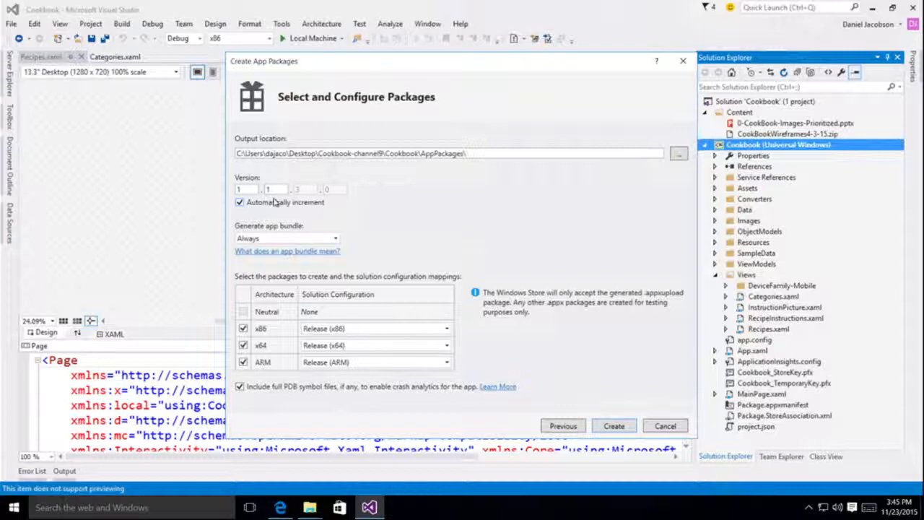
{"action": "mouse_move", "coordinate": [272, 202]}
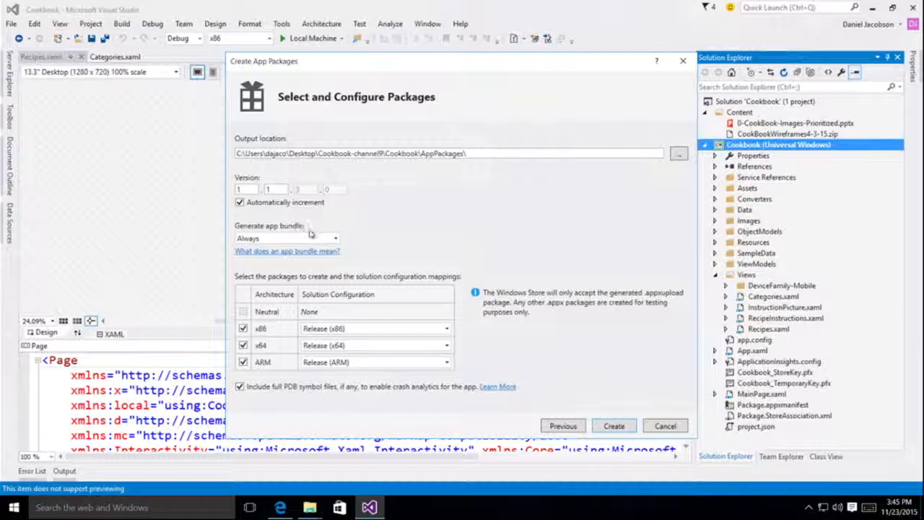
Review the x86, x64 and ARM Release configurations and create the app packages
{"action": "left_click", "coordinate": [286, 238]}
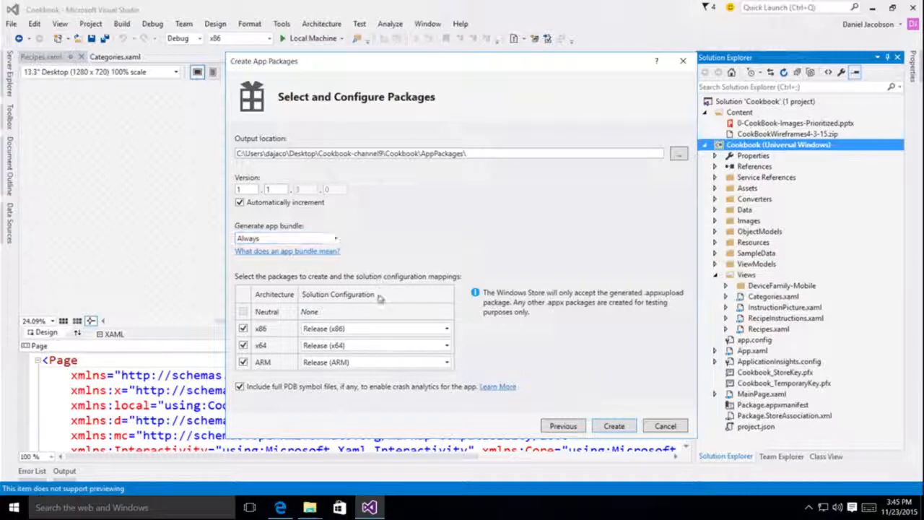
{"action": "left_click", "coordinate": [373, 361]}
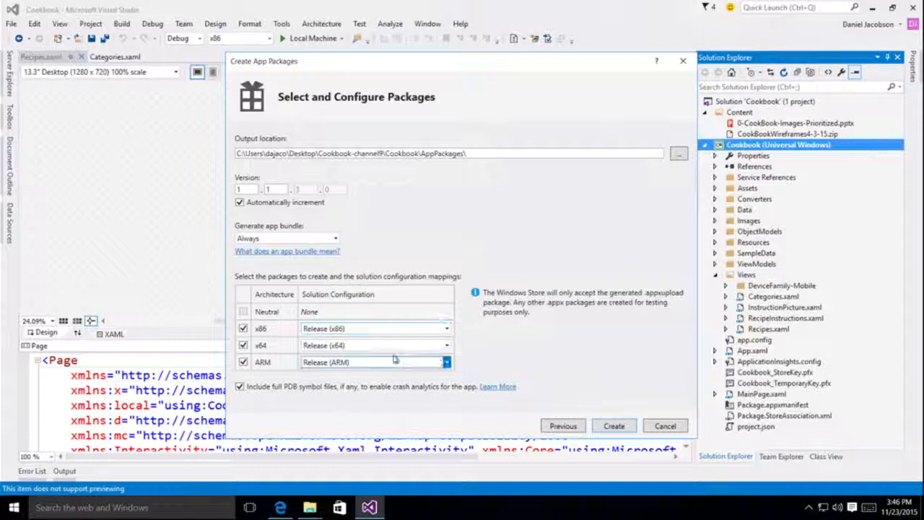
{"action": "left_click", "coordinate": [446, 329]}
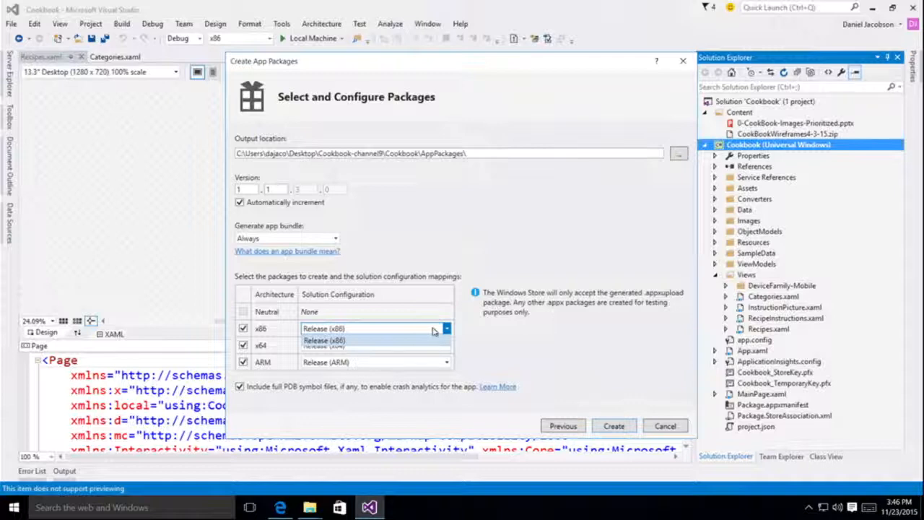
{"action": "left_click", "coordinate": [324, 341]}
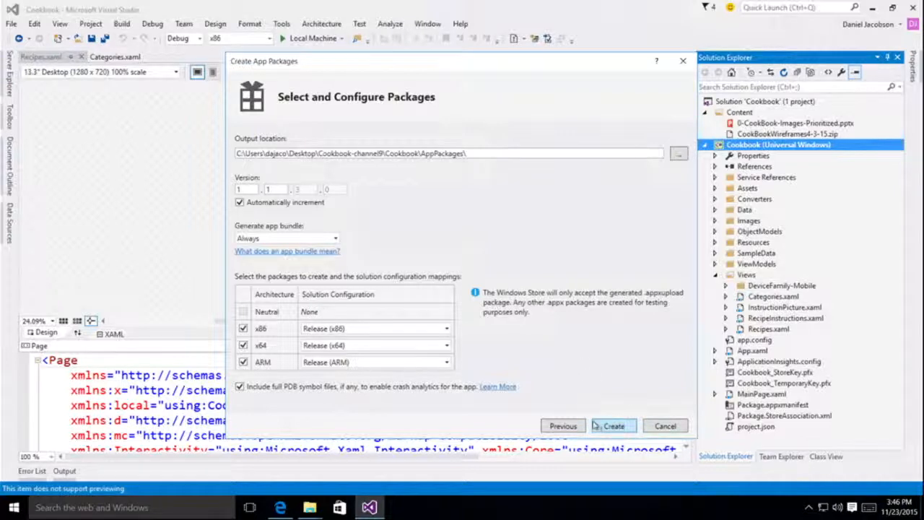
{"action": "left_click", "coordinate": [612, 425]}
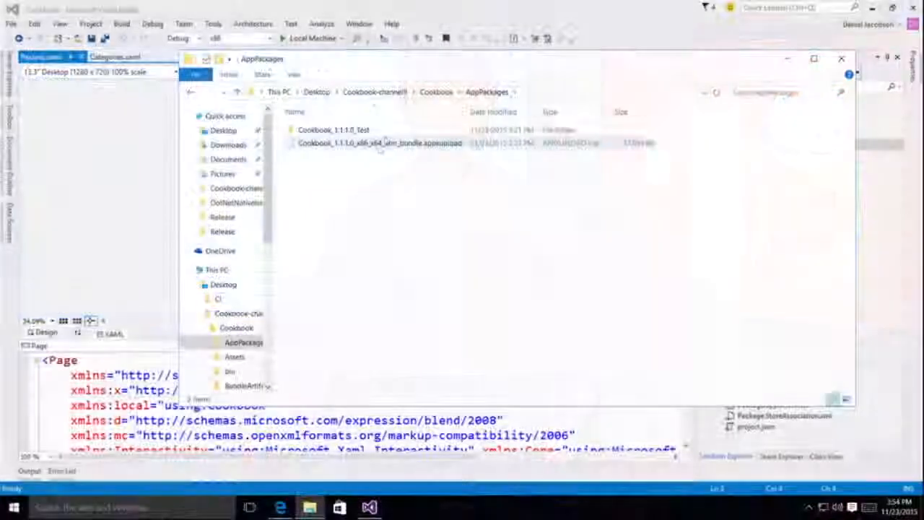
Select the .appxupload bundle, then enter the Cookbook_1.1.1.0_Test folder and select its .appxbundle
{"action": "left_click", "coordinate": [378, 143]}
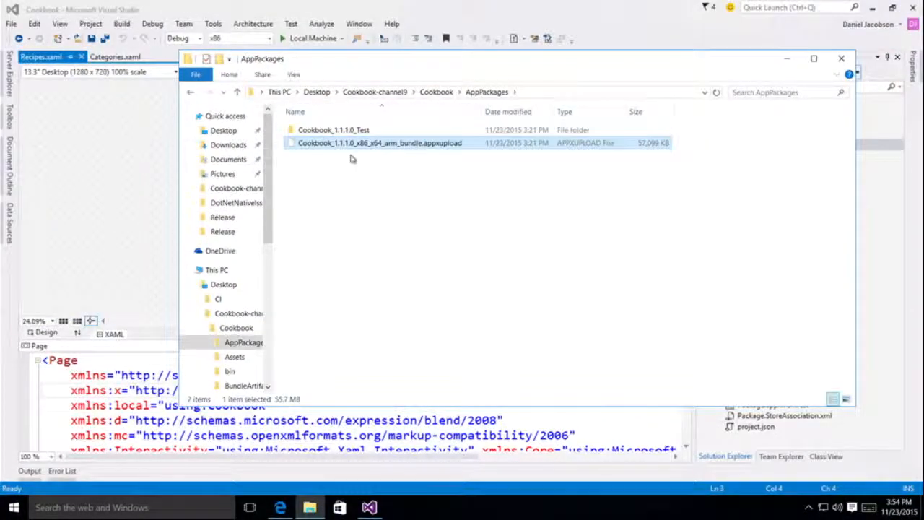
{"action": "mouse_move", "coordinate": [381, 143]}
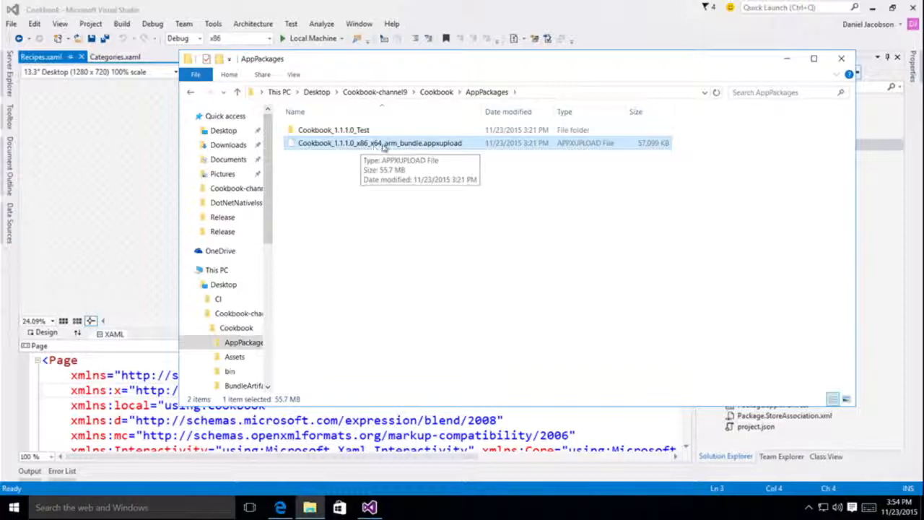
{"action": "mouse_move", "coordinate": [431, 136]}
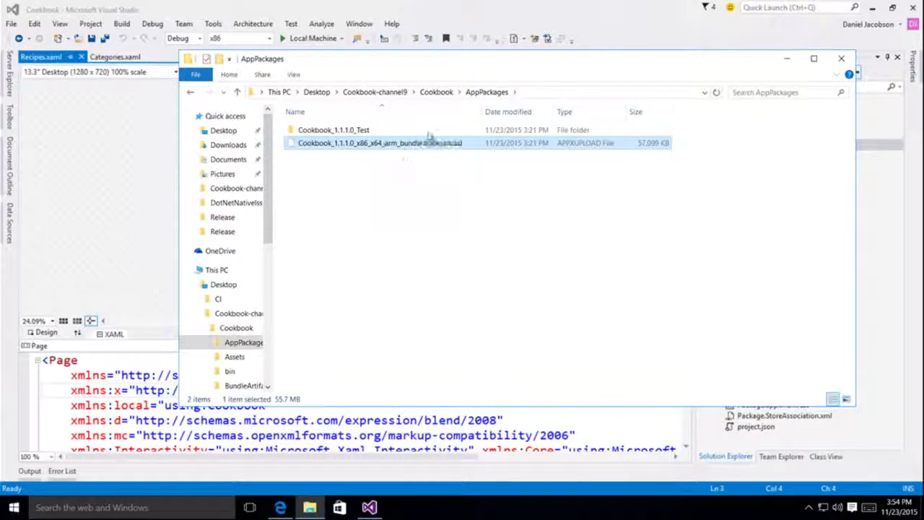
{"action": "mouse_move", "coordinate": [379, 143]}
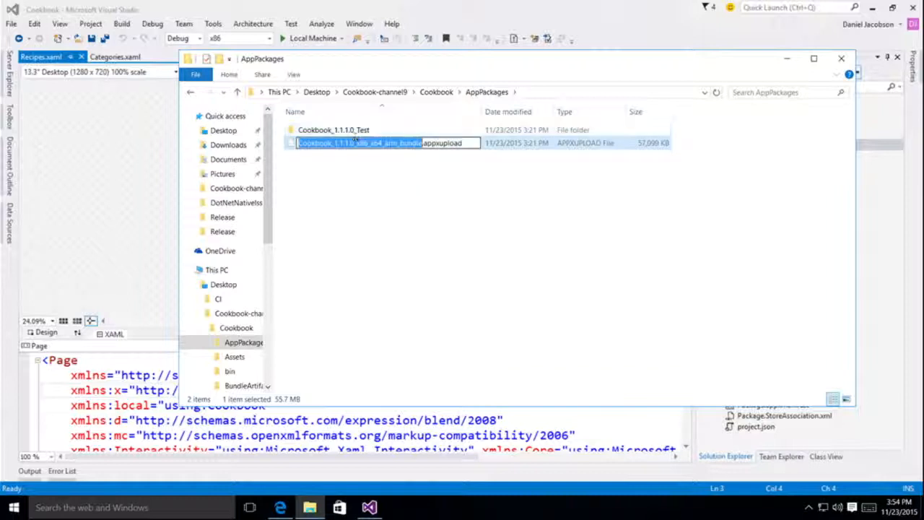
{"action": "double_click", "coordinate": [333, 130]}
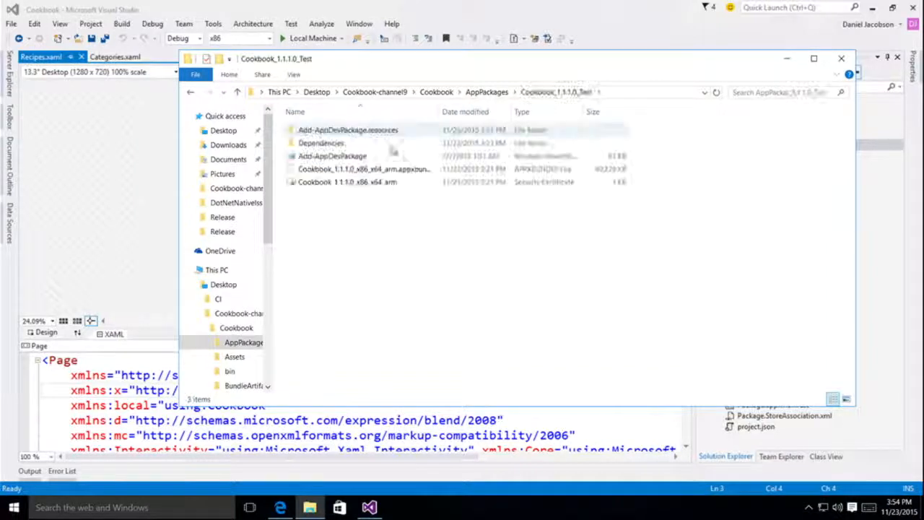
{"action": "left_click", "coordinate": [364, 167]}
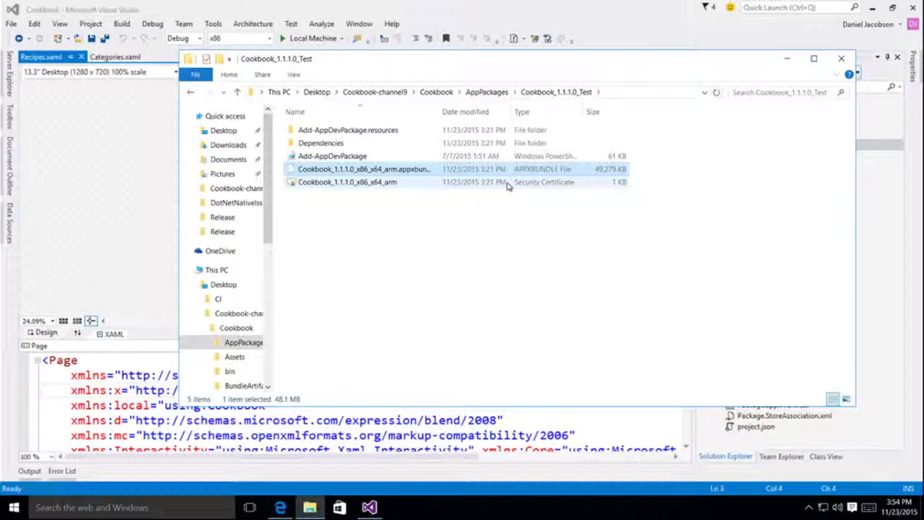
{"action": "left_click", "coordinate": [364, 169]}
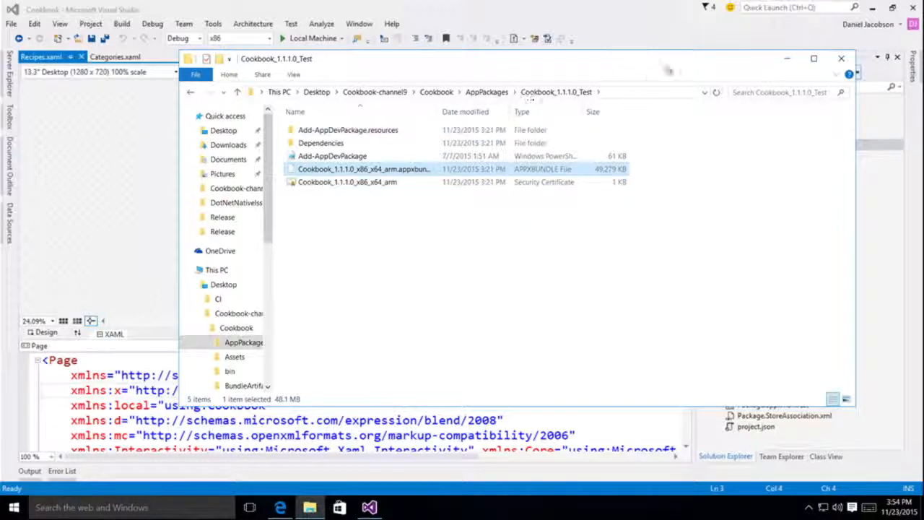